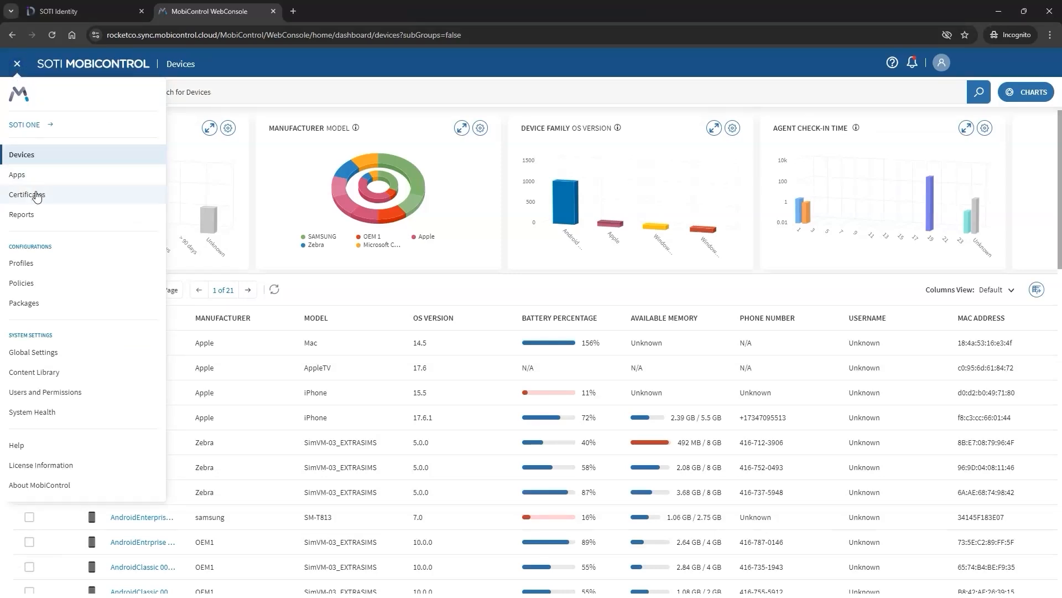
# Step: Show the Managed (1054) certificates list on the Certificates page and browse it
pyautogui.click(27, 195)
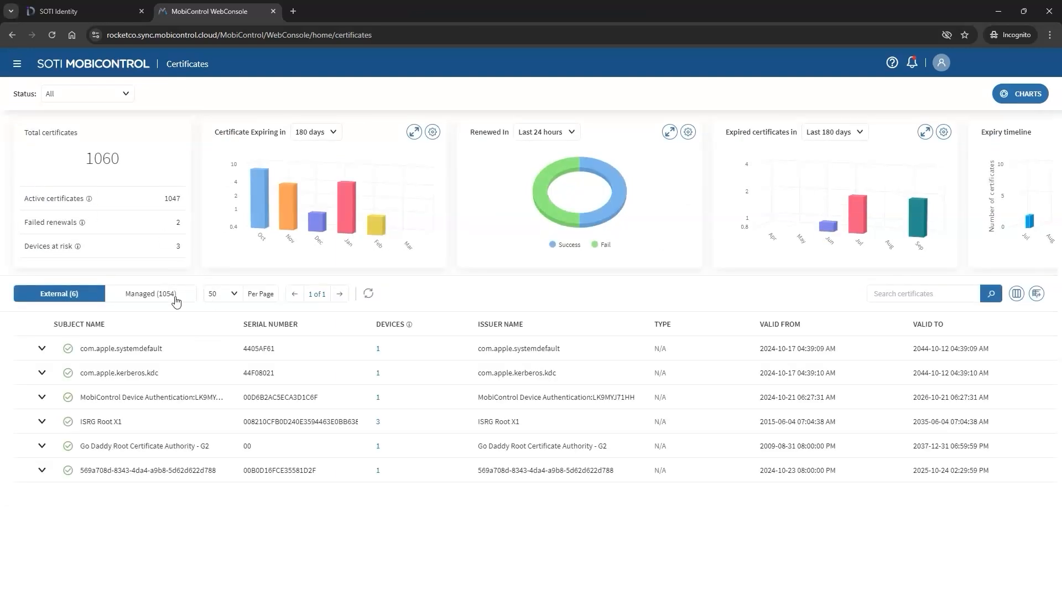
pyautogui.click(149, 294)
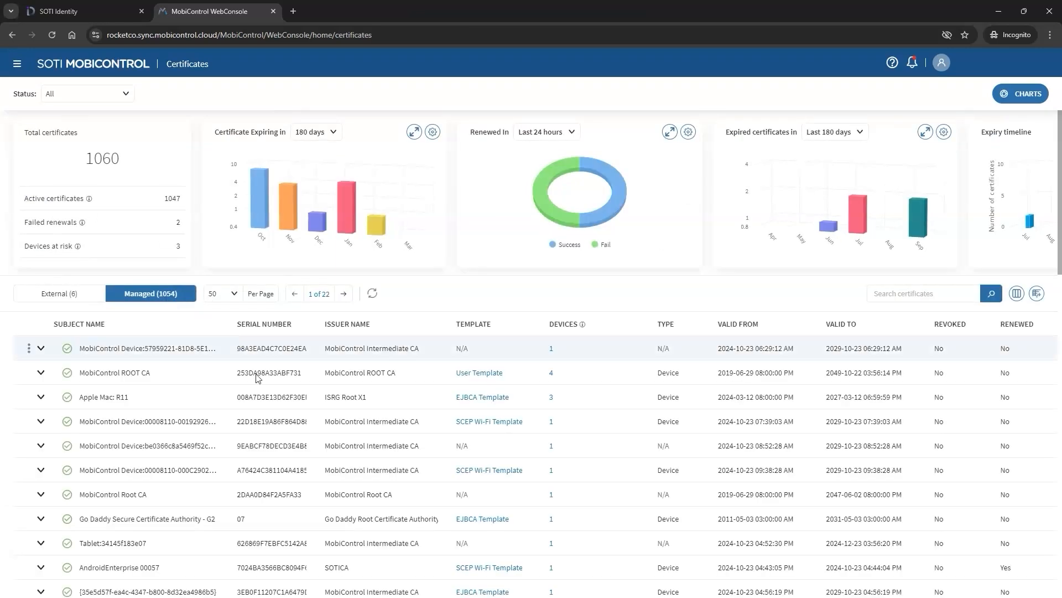
pyautogui.scroll(-3)
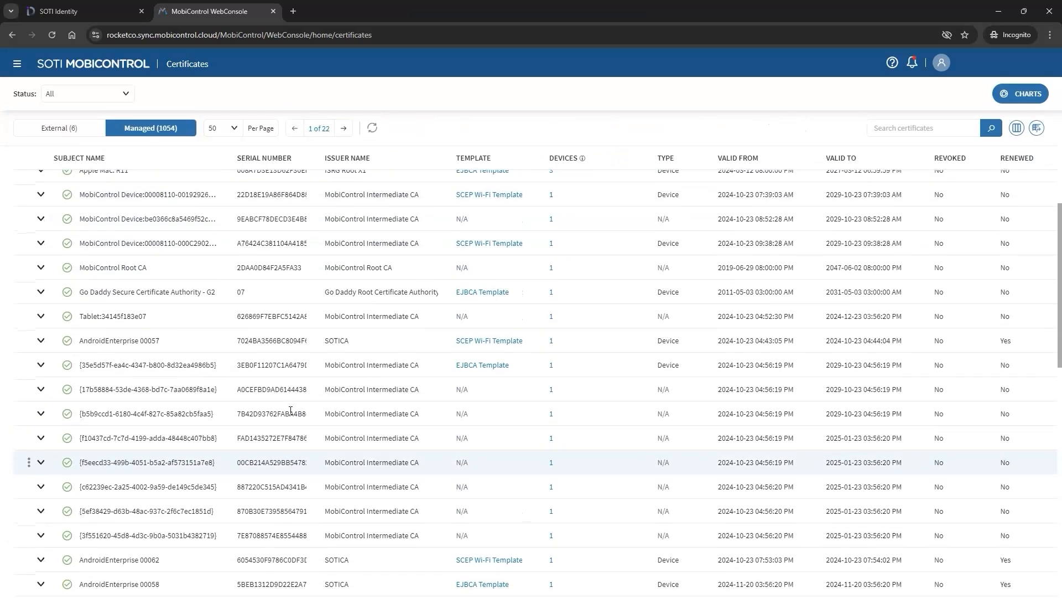
# Step: Filter the dashboard to Active certificates via the Total certificates card
pyautogui.click(1024, 93)
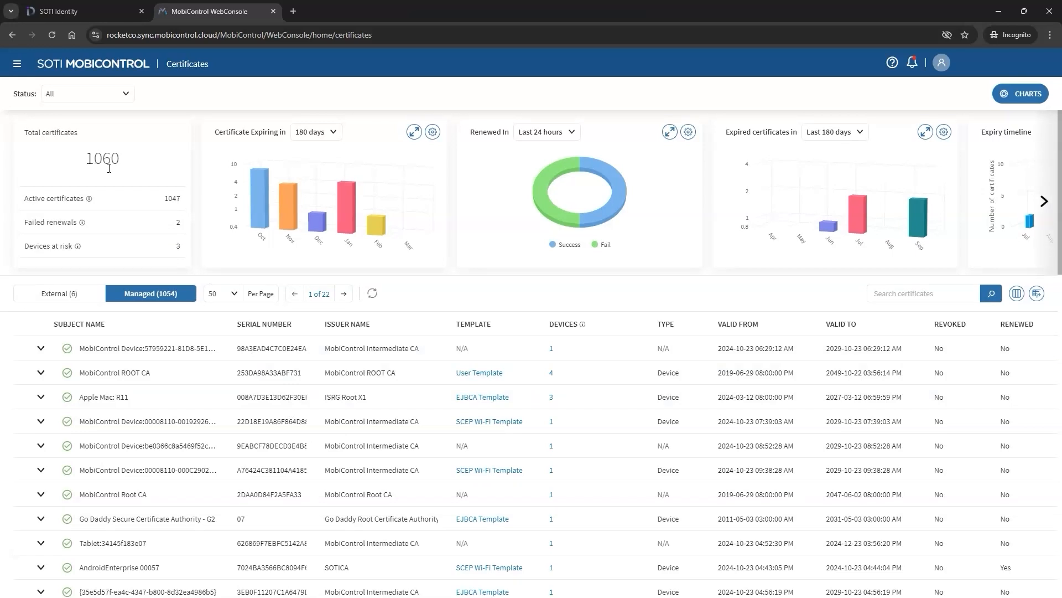
pyautogui.moveTo(132, 169)
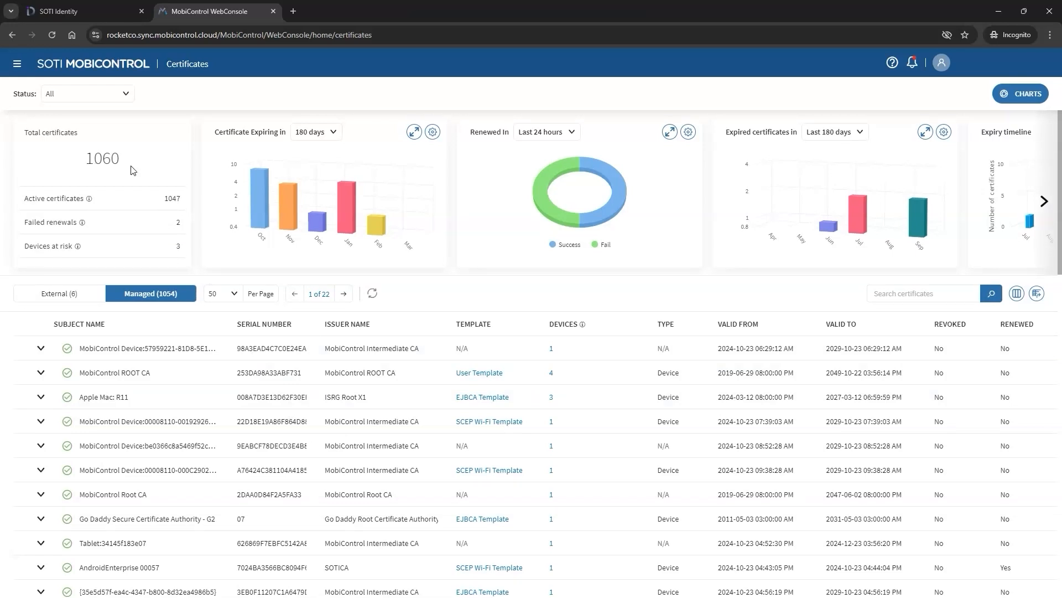
pyautogui.moveTo(86, 198)
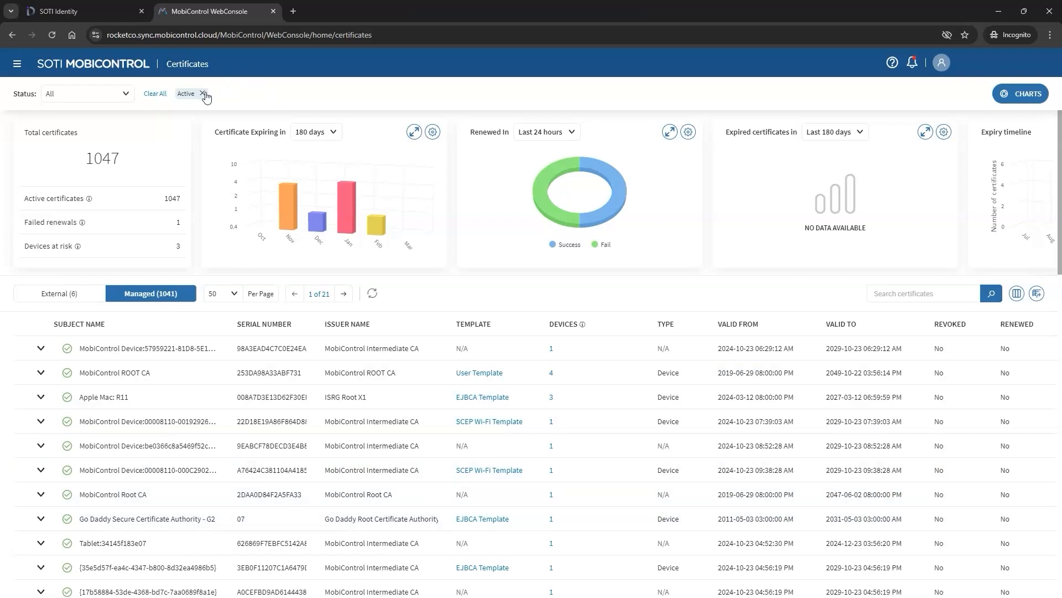
pyautogui.moveTo(205, 99)
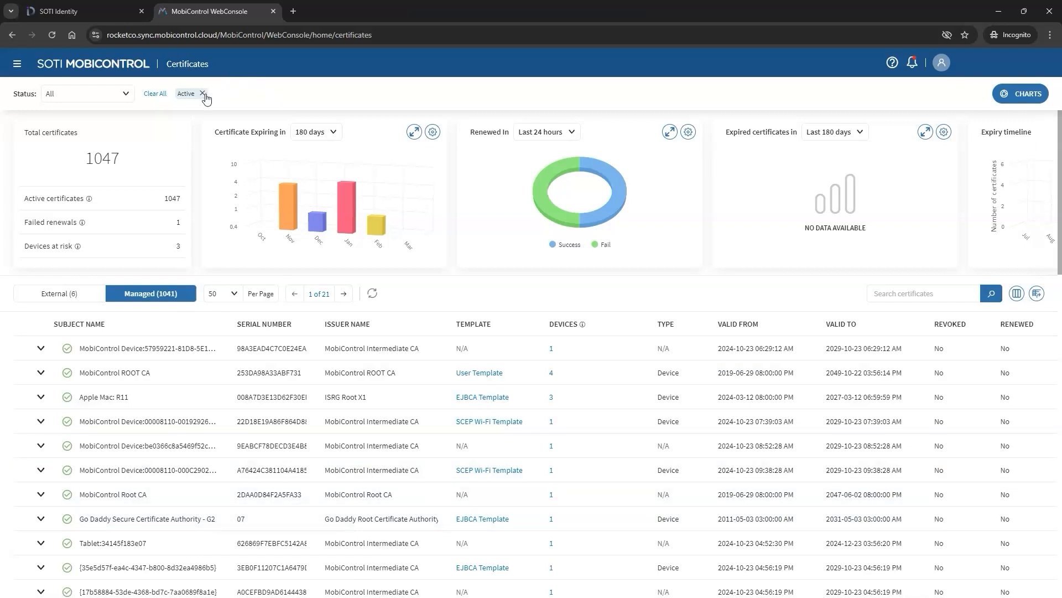
# Step: Clear the Active filter, view the two Failed renewal certificates, then clear that filter too
pyautogui.click(203, 93)
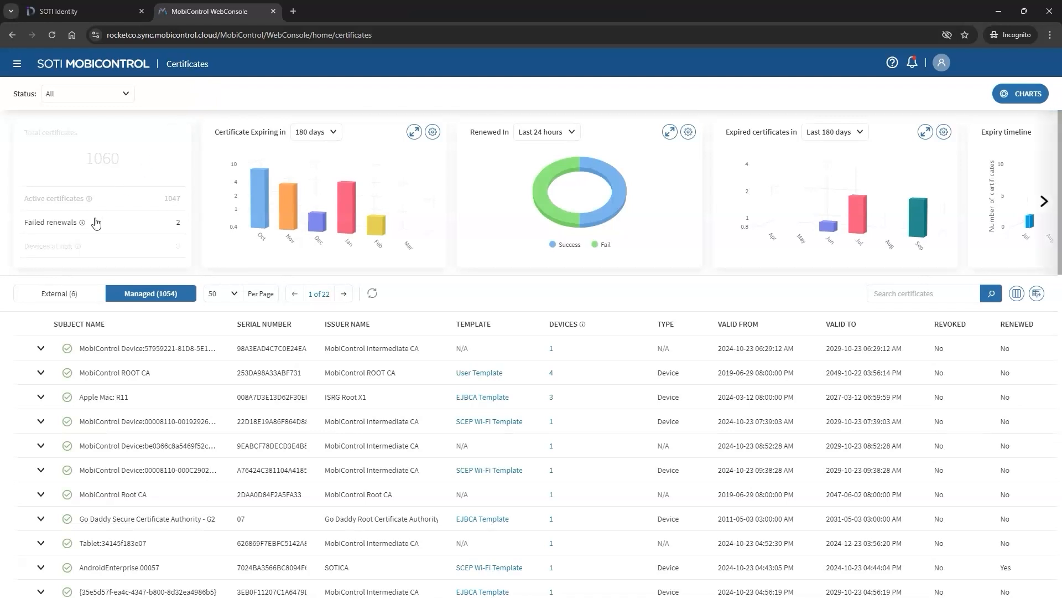
pyautogui.click(50, 222)
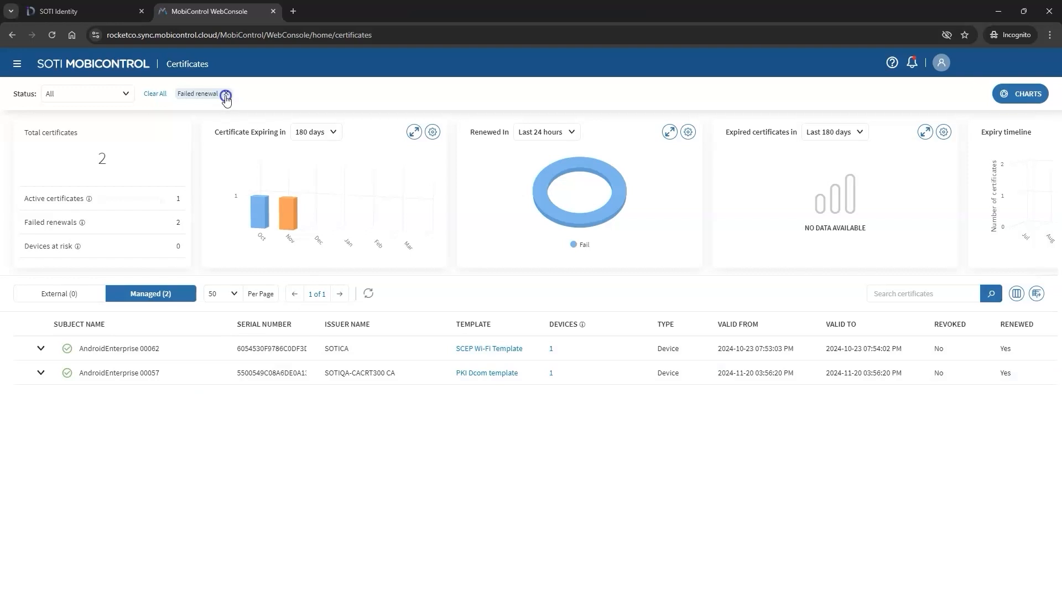
pyautogui.click(226, 92)
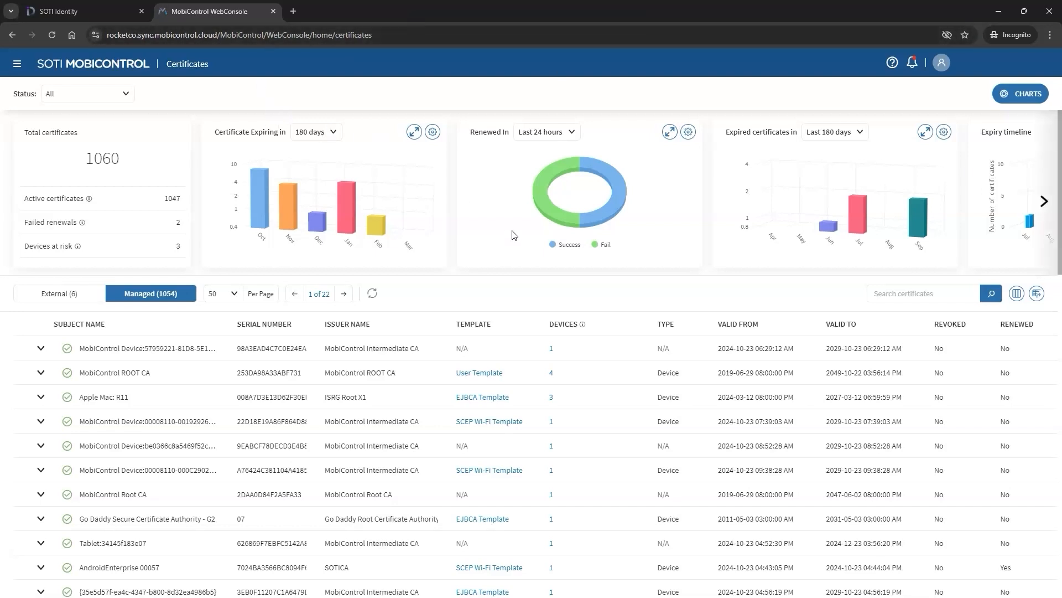
pyautogui.moveTo(1042, 207)
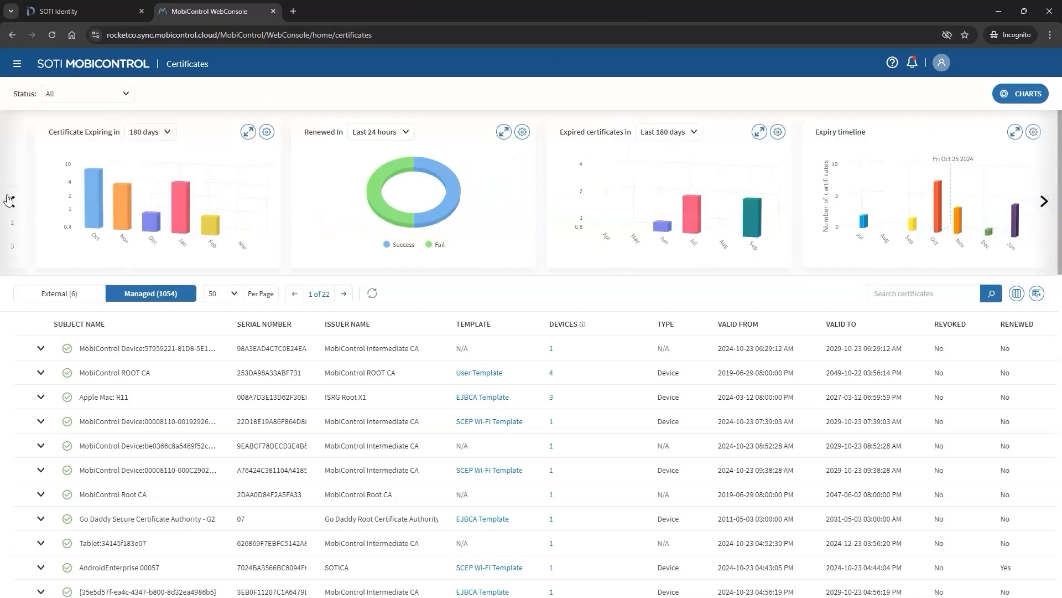
pyautogui.click(10, 202)
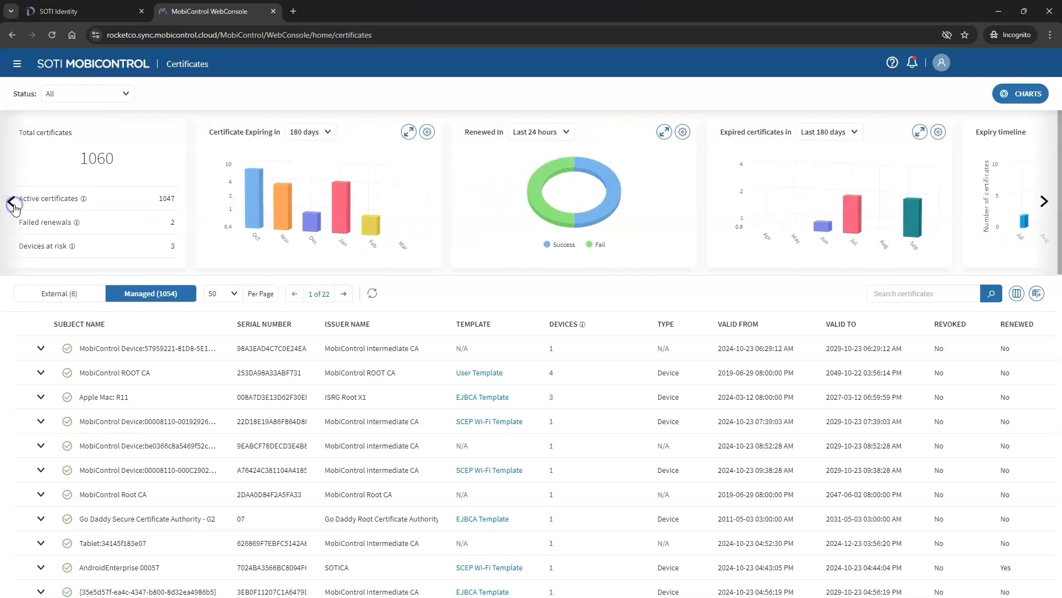
pyautogui.click(258, 197)
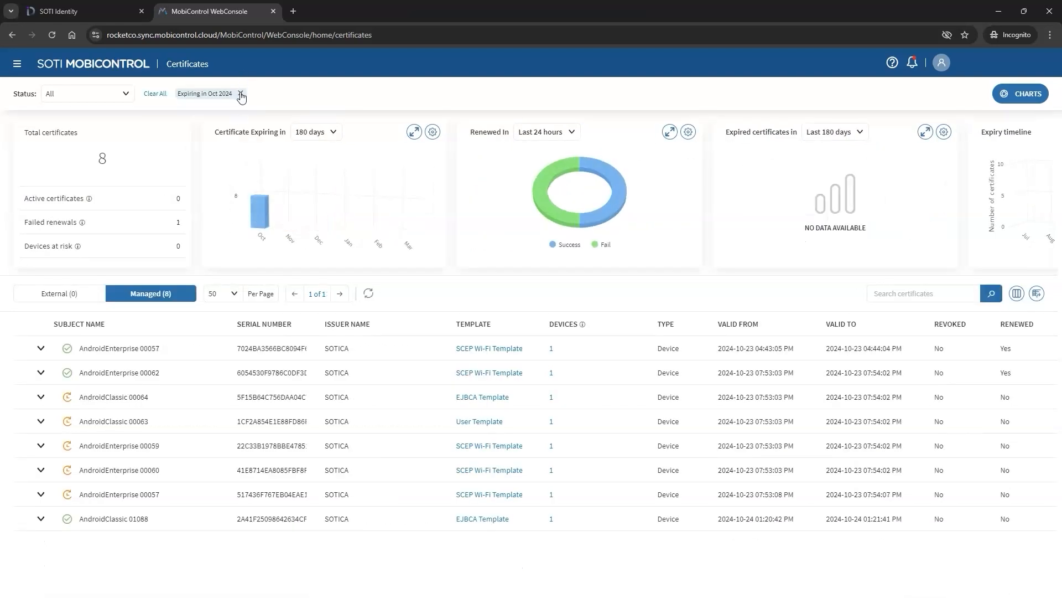
pyautogui.click(241, 93)
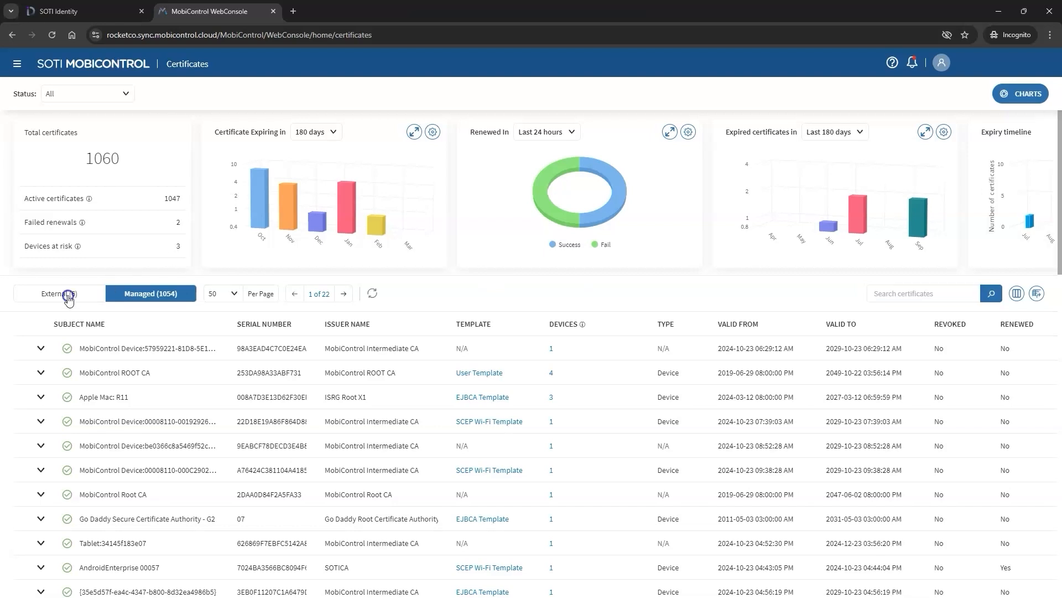
pyautogui.click(59, 292)
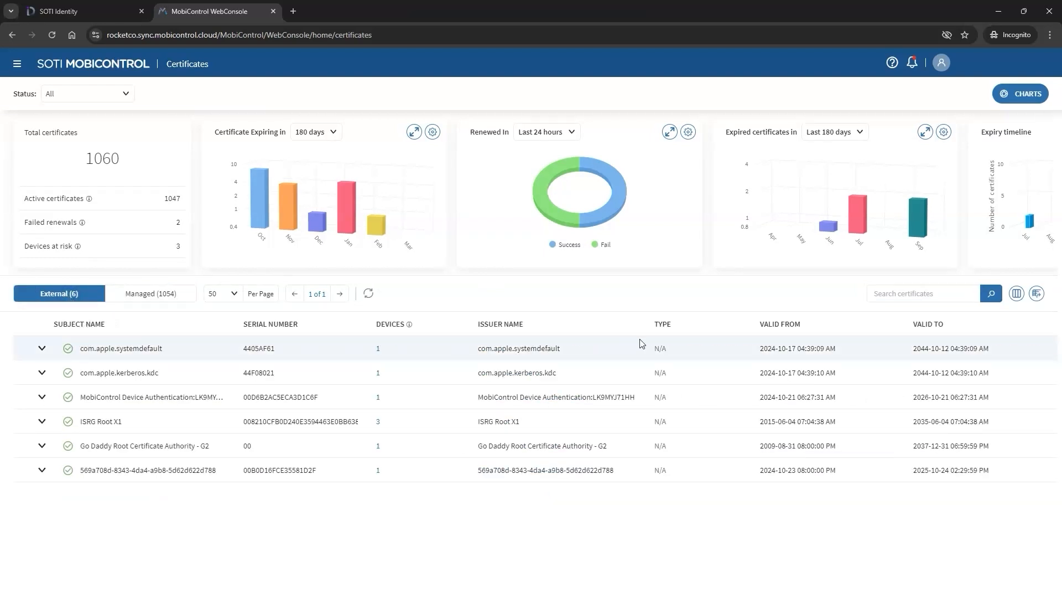
pyautogui.click(150, 292)
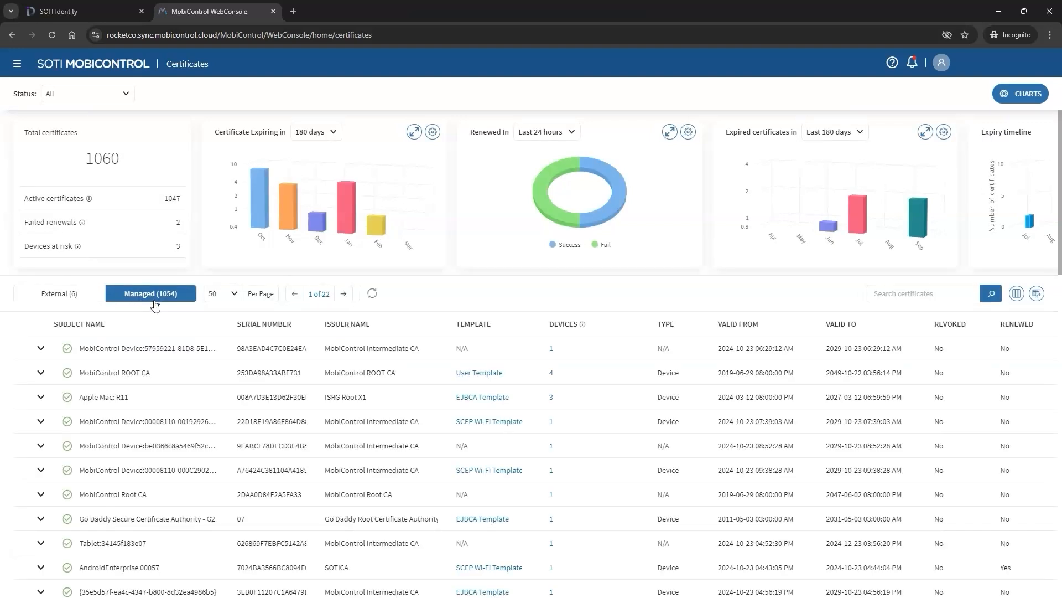
pyautogui.moveTo(110, 322)
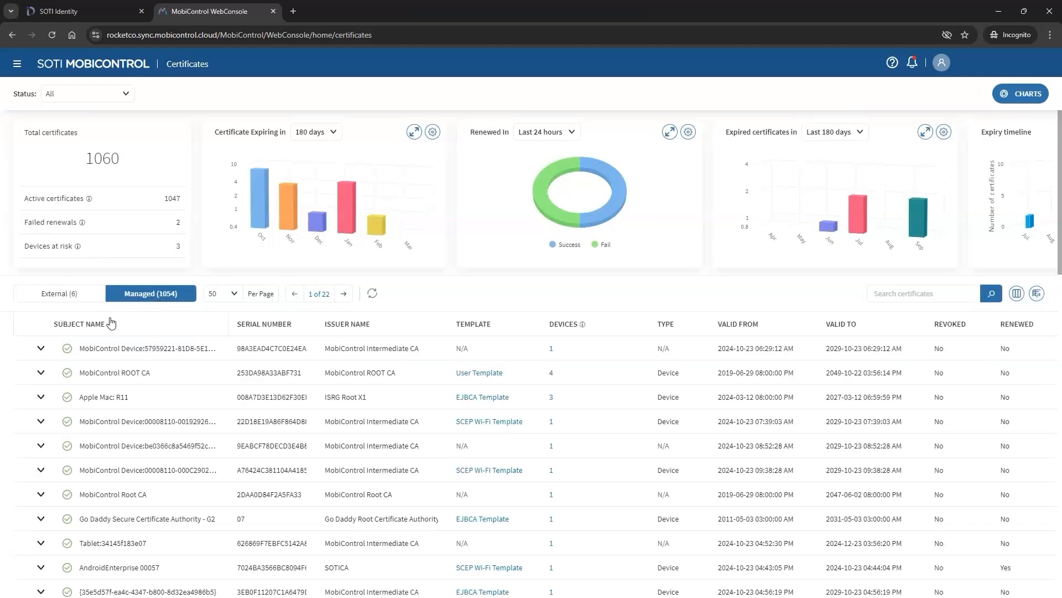
pyautogui.moveTo(524, 336)
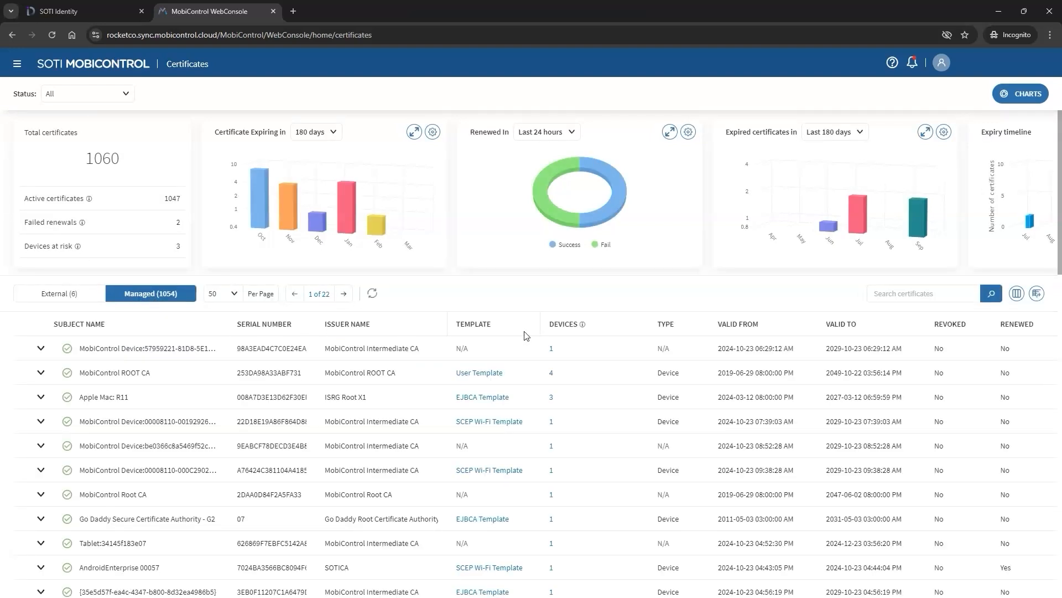
pyautogui.click(59, 292)
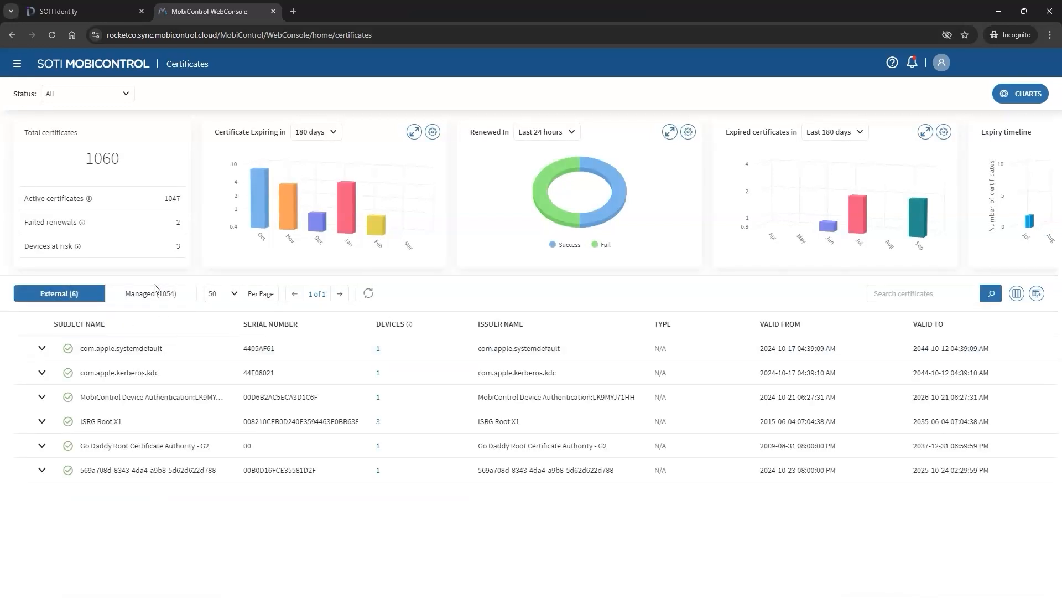
pyautogui.click(150, 293)
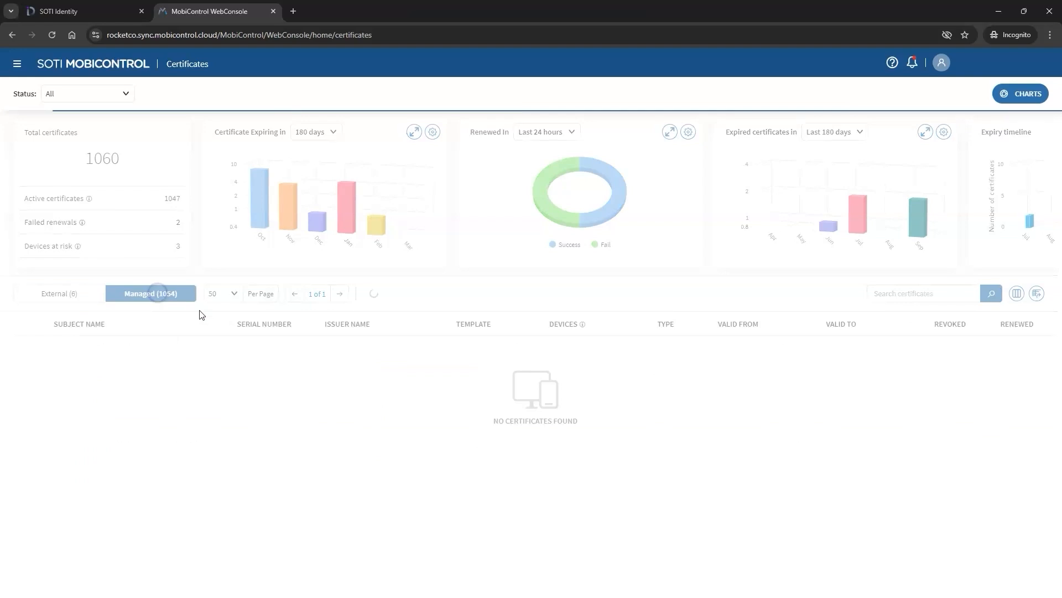
pyautogui.click(150, 292)
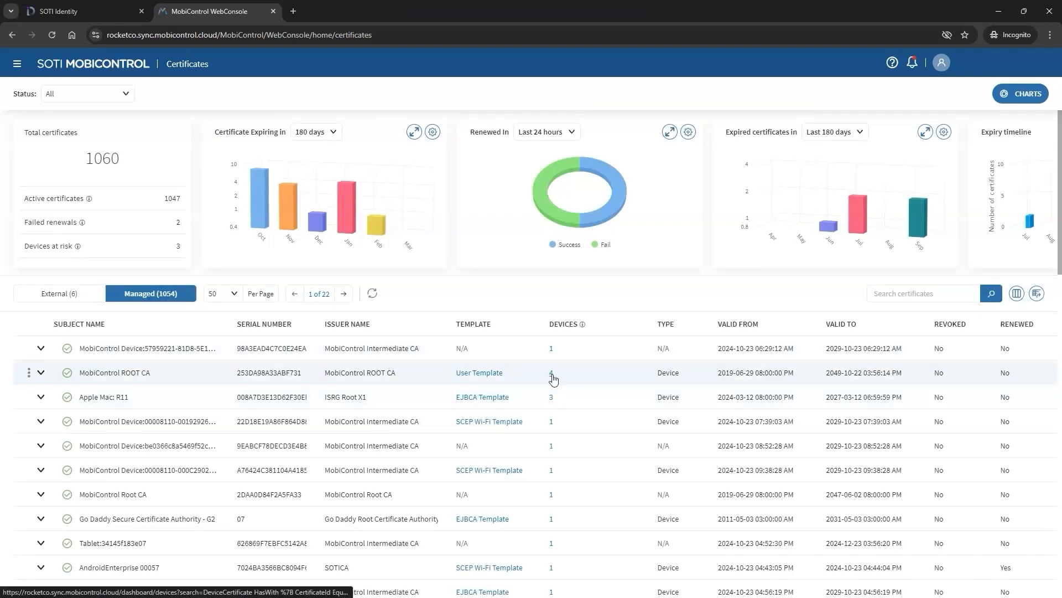
# Step: View the 4 devices using MobiControl ROOT CA, then peek at a row's Revoke/Renew actions
pyautogui.click(552, 376)
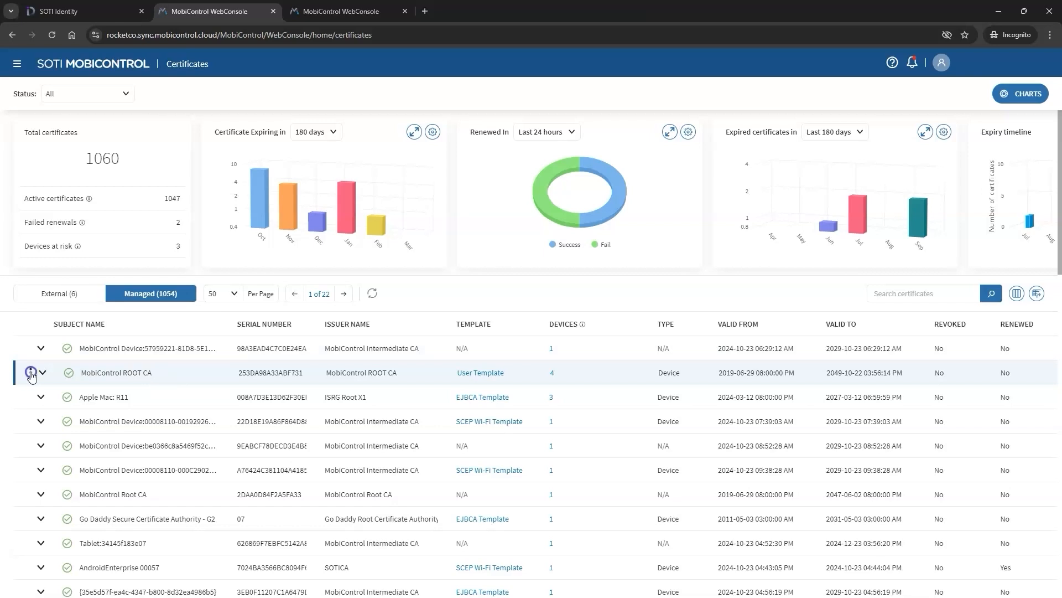
pyautogui.click(31, 371)
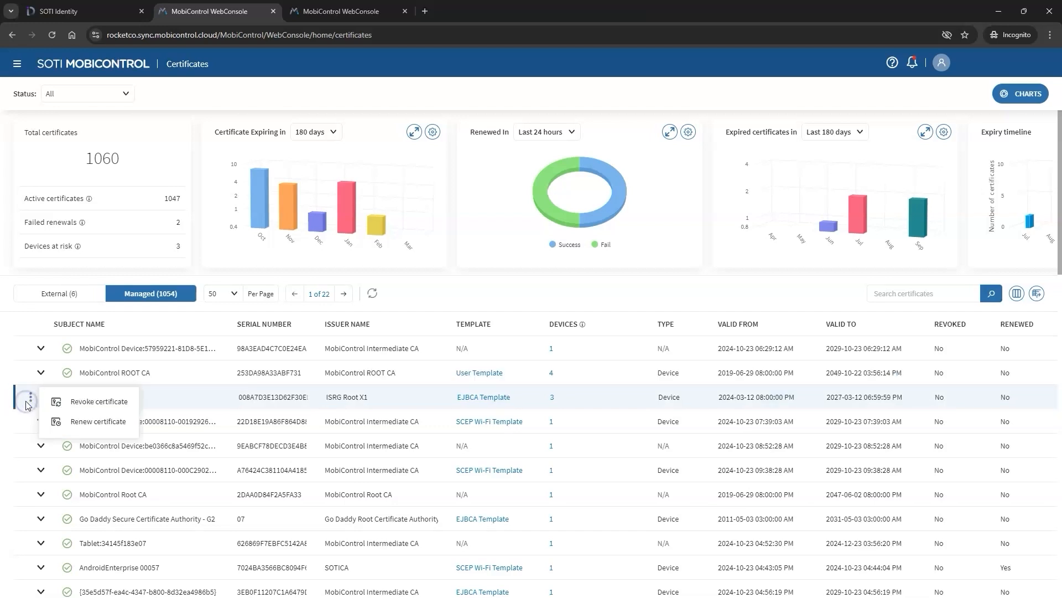
pyautogui.click(30, 396)
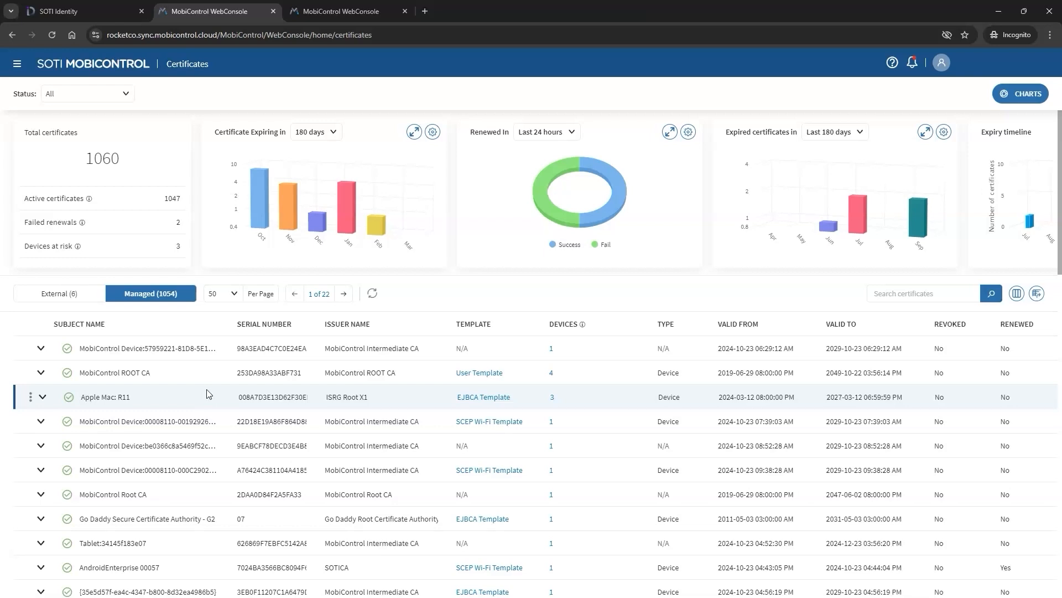
pyautogui.moveTo(450, 406)
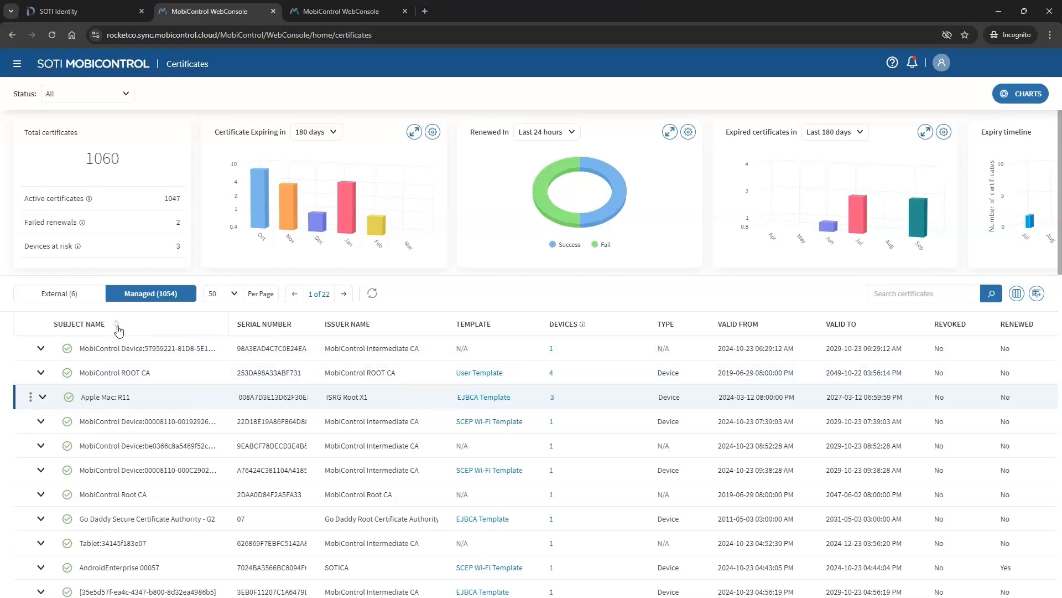
# Step: Sort the list by Subject Name ascending, then descending, then restore the default order
pyautogui.click(134, 325)
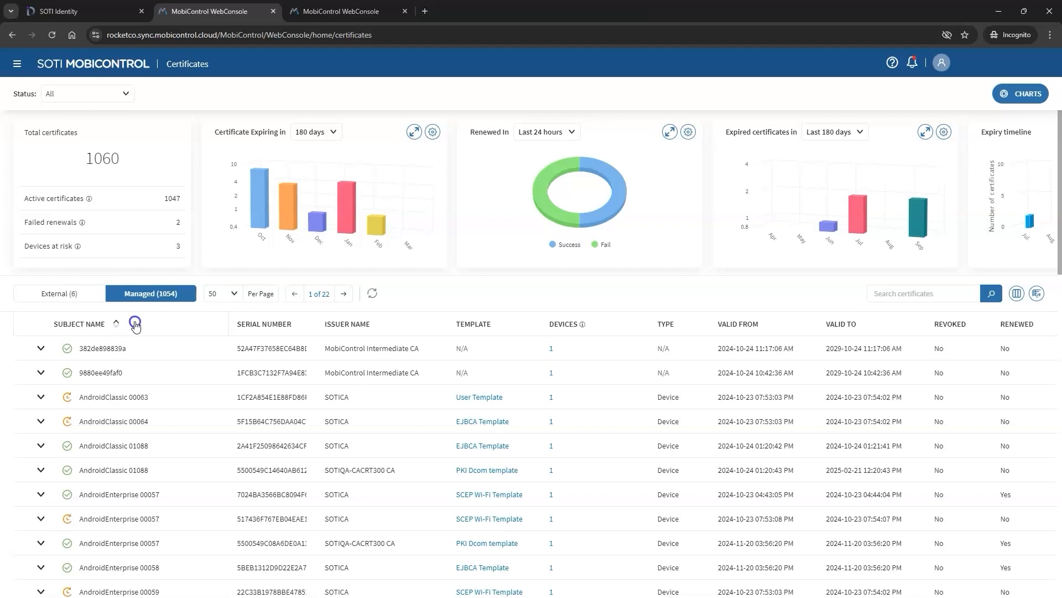
pyautogui.click(134, 323)
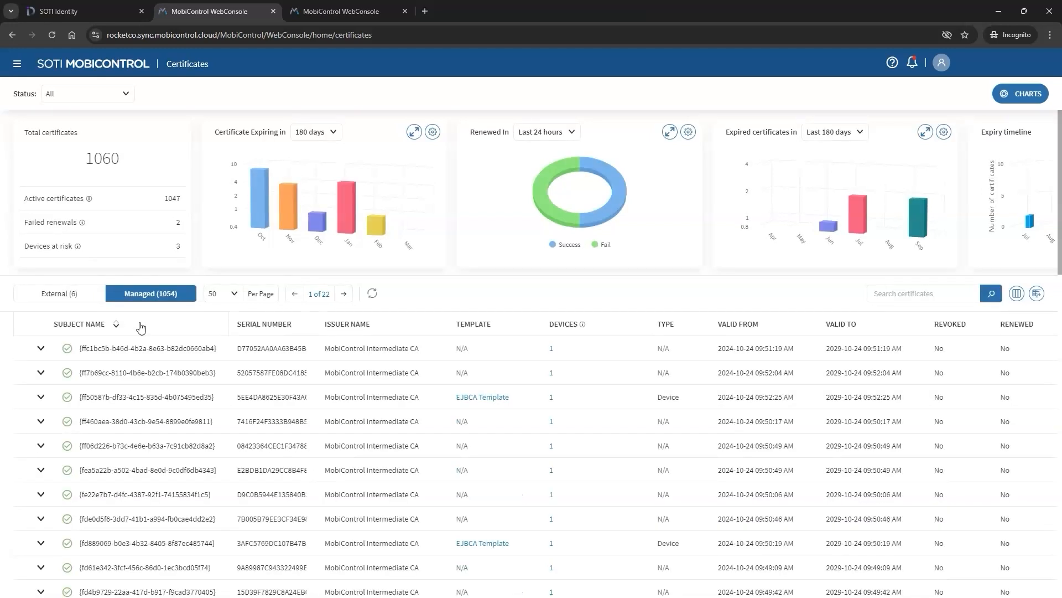
pyautogui.click(79, 324)
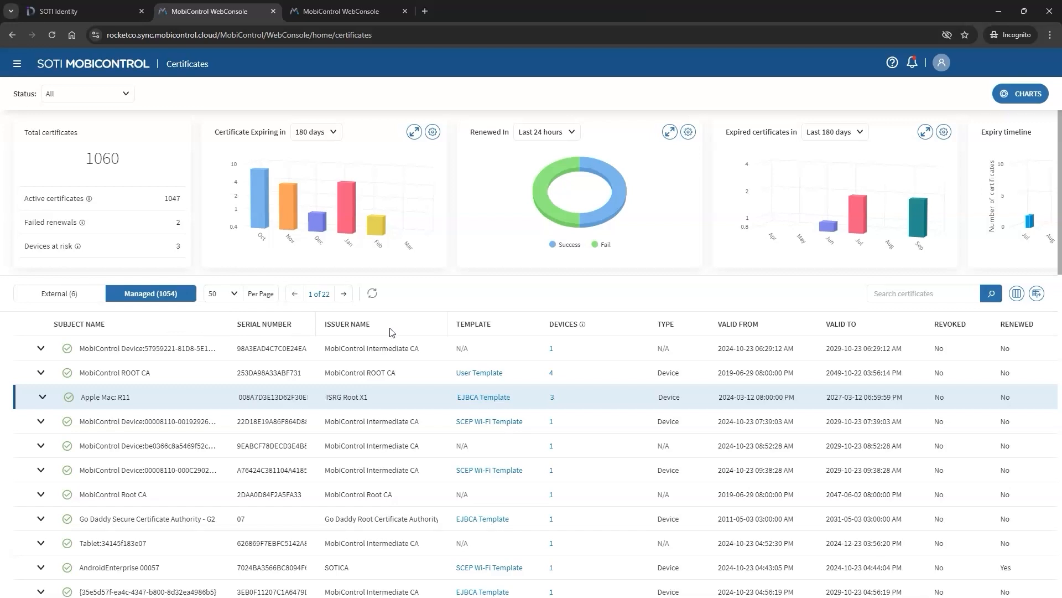
pyautogui.moveTo(496, 334)
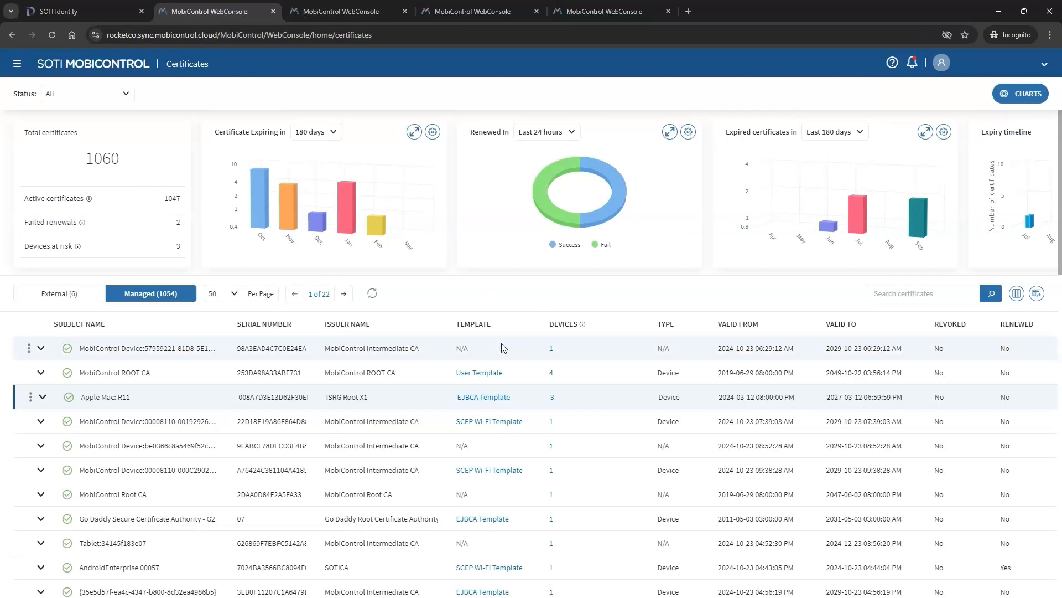
pyautogui.moveTo(134, 395)
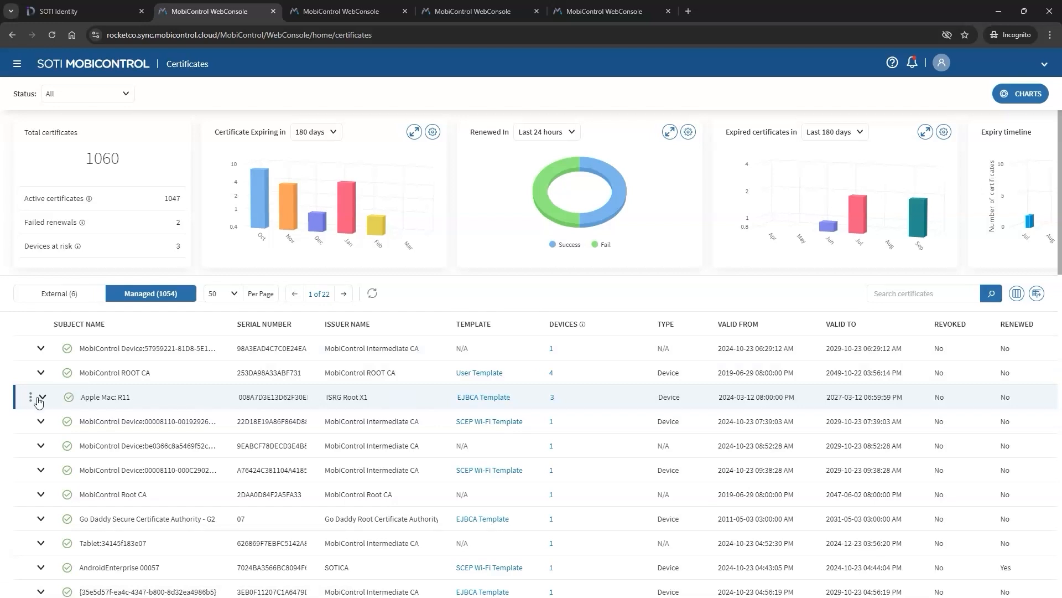
# Step: Expand the MobiControl ROOT CA row to show its User profile and Windows Lockdown sources
pyautogui.click(41, 373)
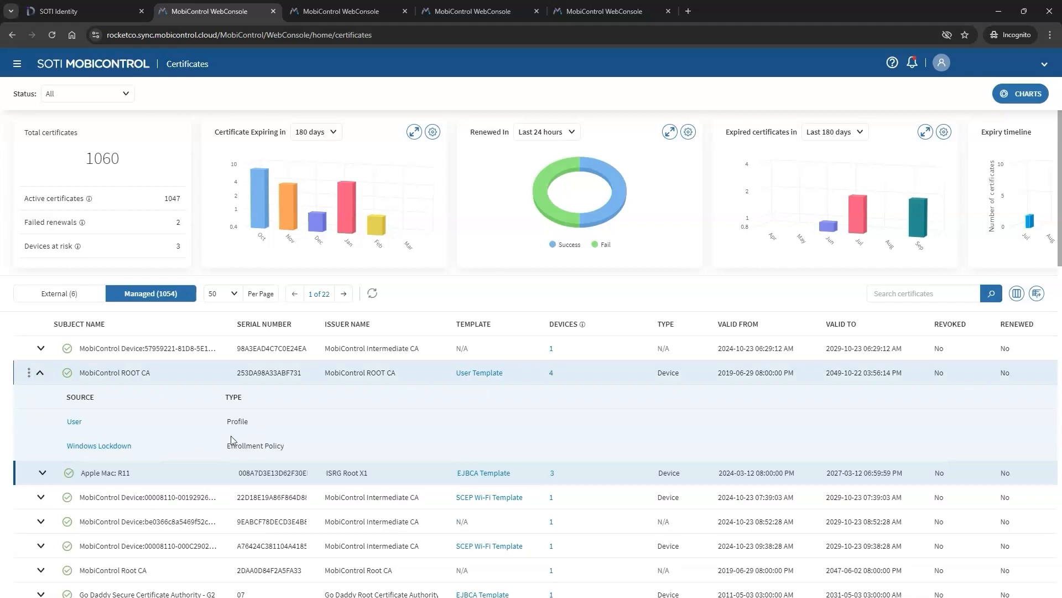
pyautogui.moveTo(157, 446)
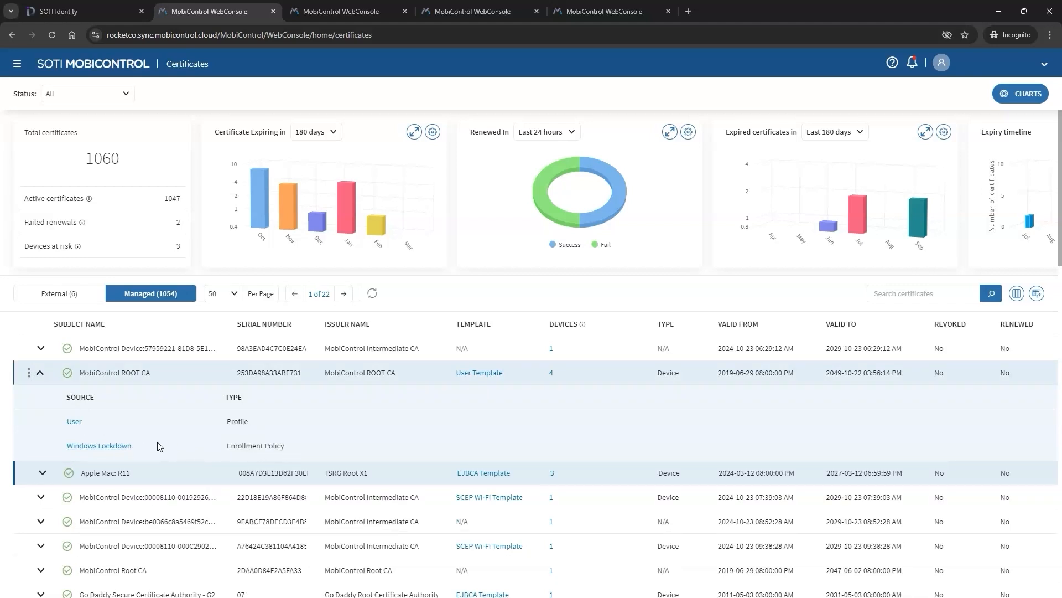
pyautogui.moveTo(99, 445)
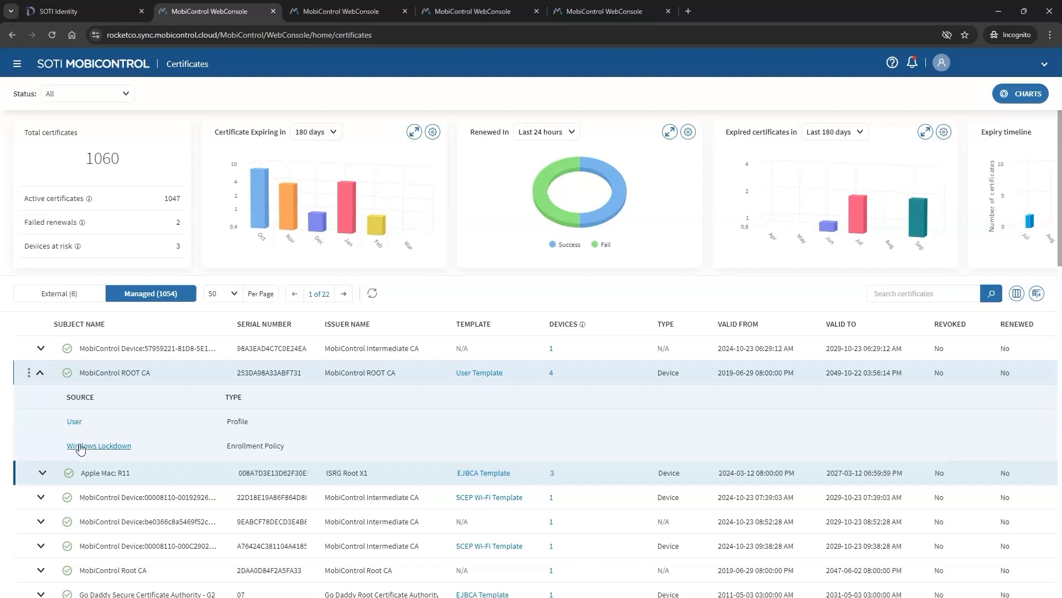